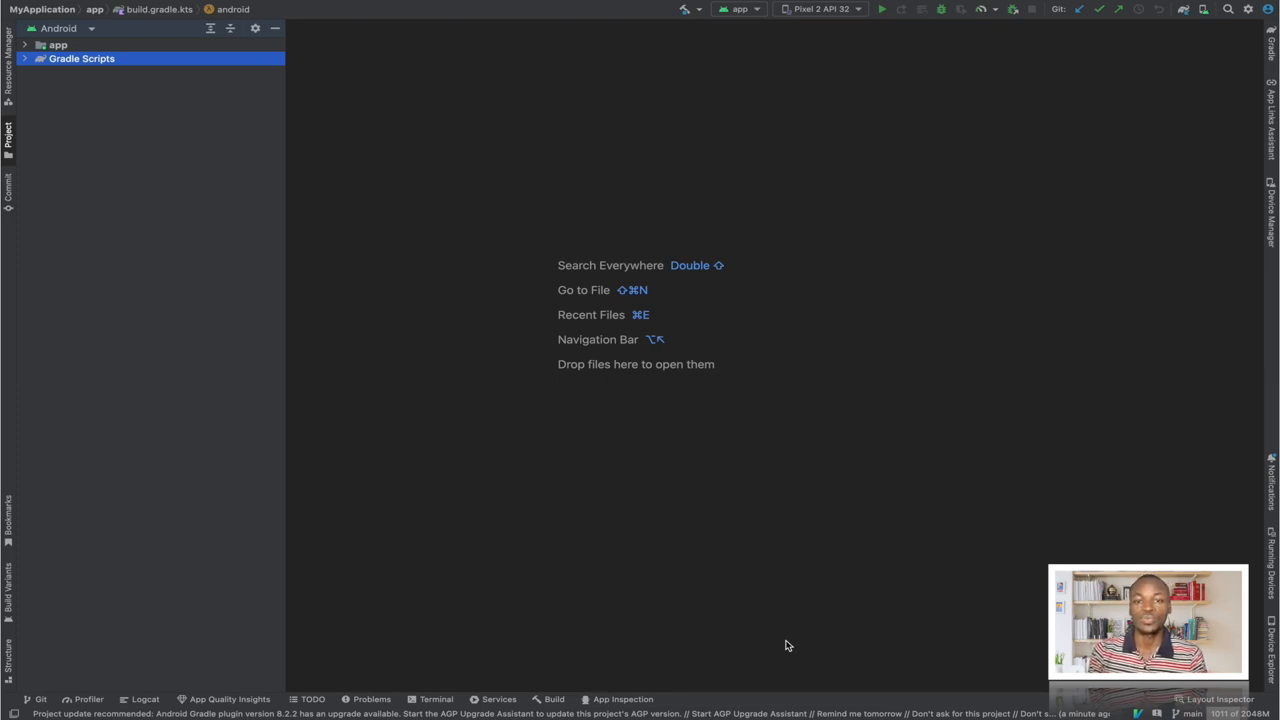
mouse_move(617, 280)
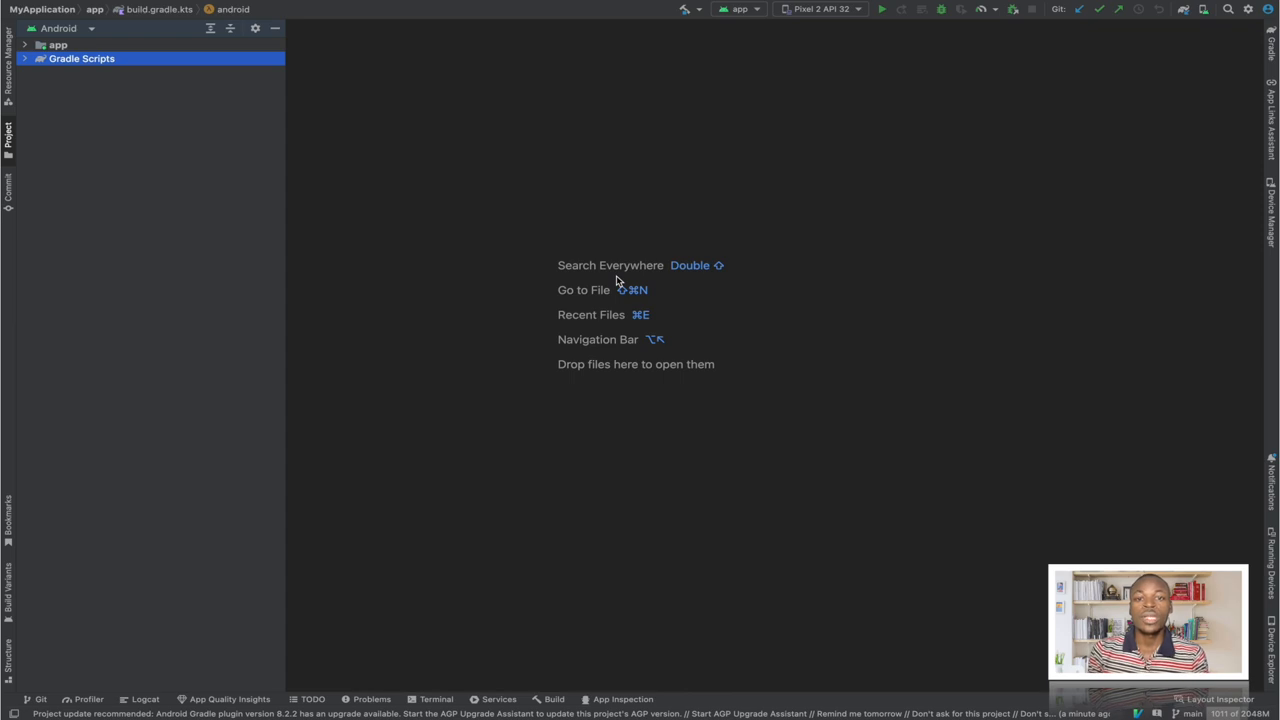
mouse_move(438, 695)
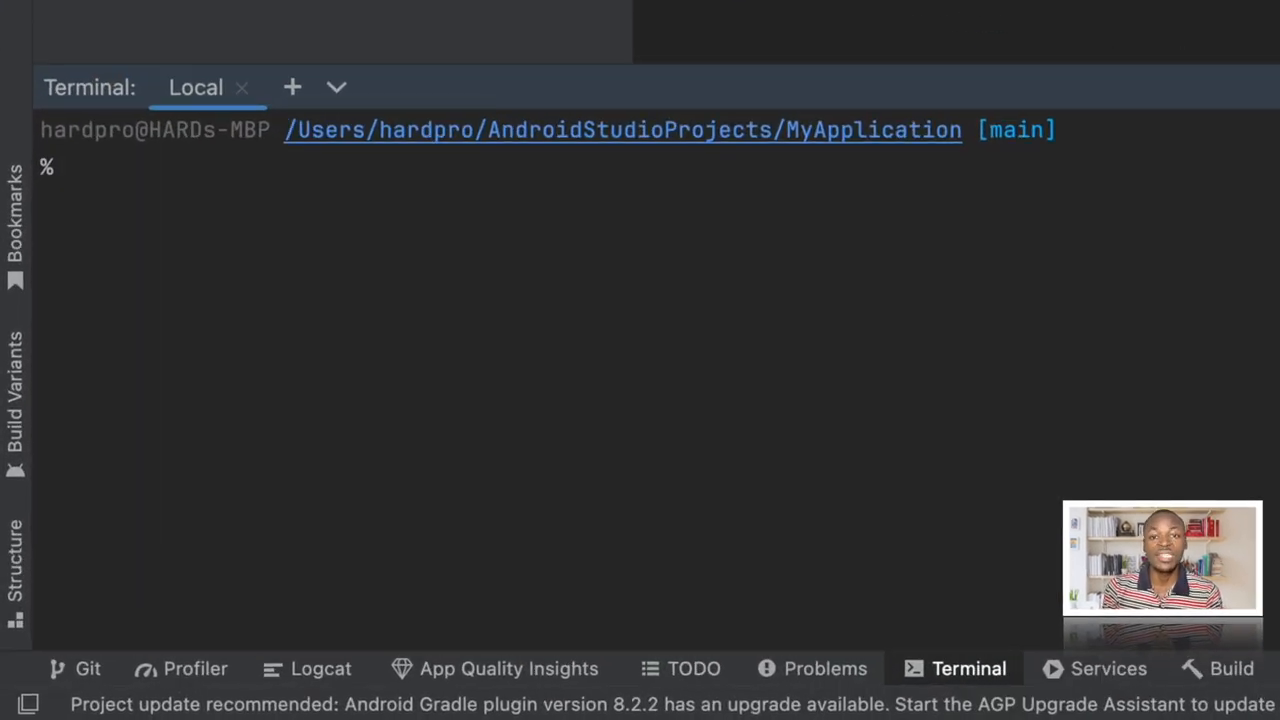
Run ./gradlew signingReport and select the debug variant's SHA-256 fingerprint and variant names.
text(./gra)
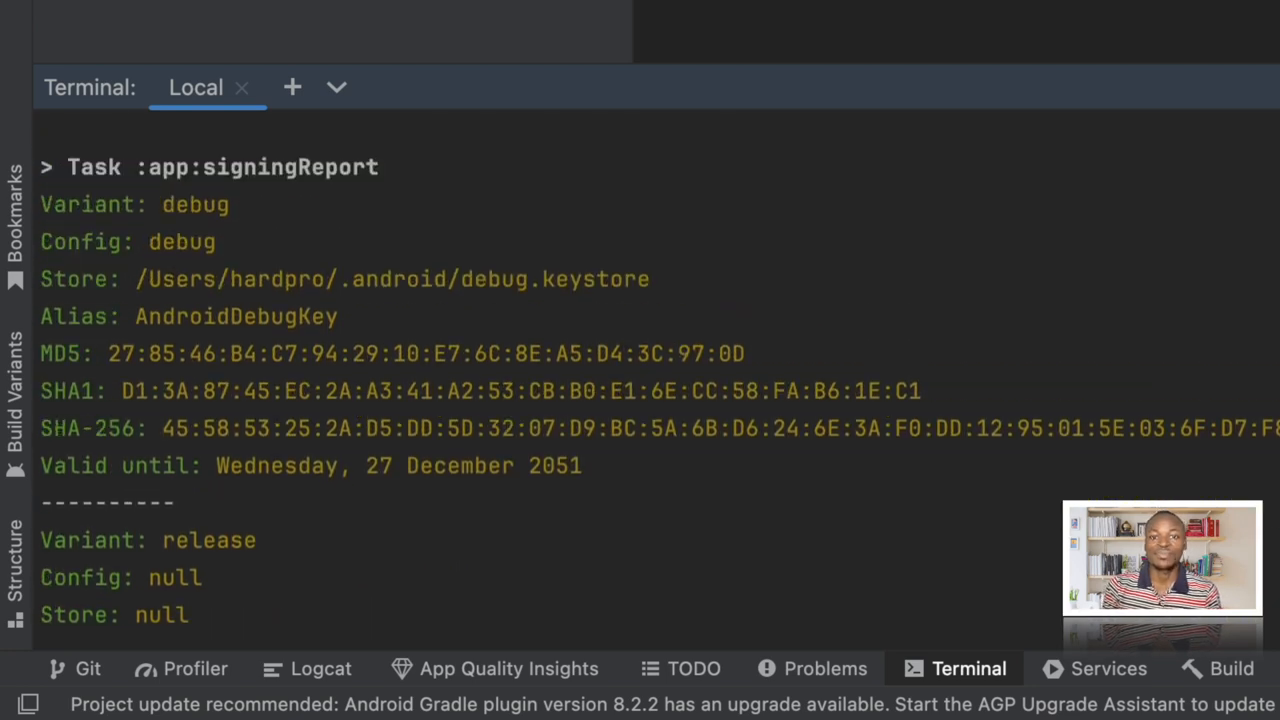
double_click(194, 204)
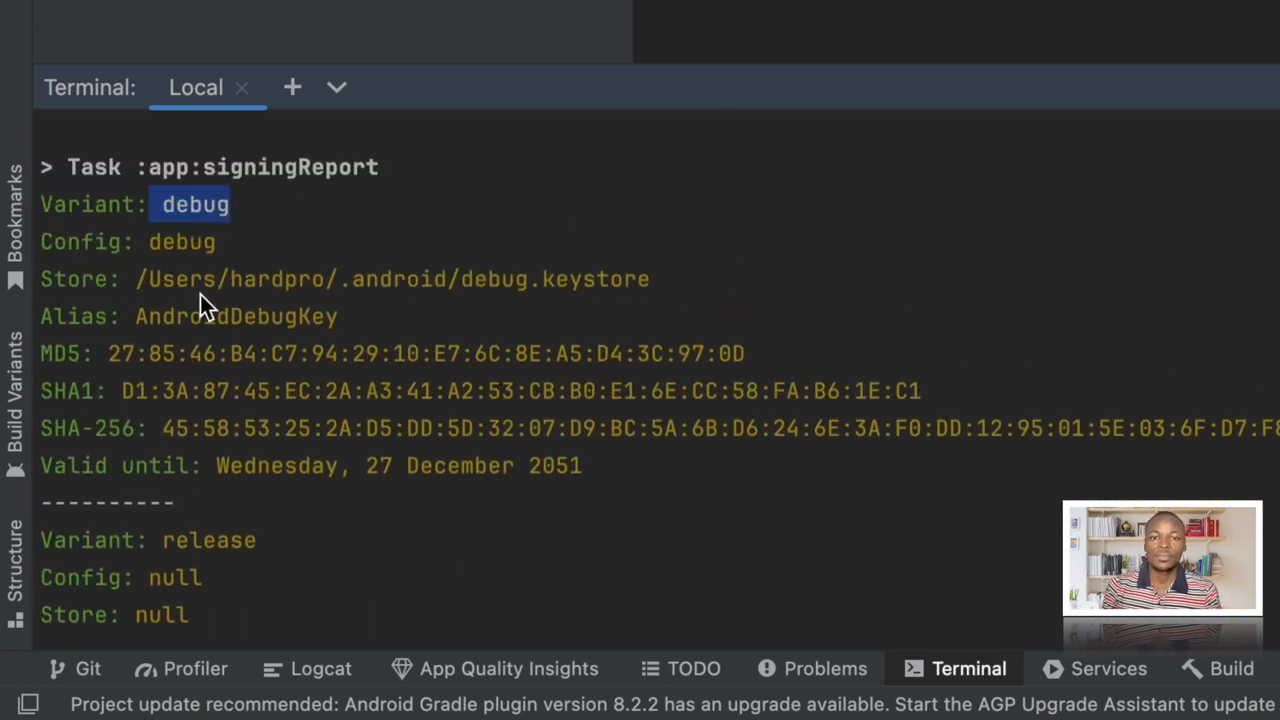
drag(160, 428, 1040, 428)
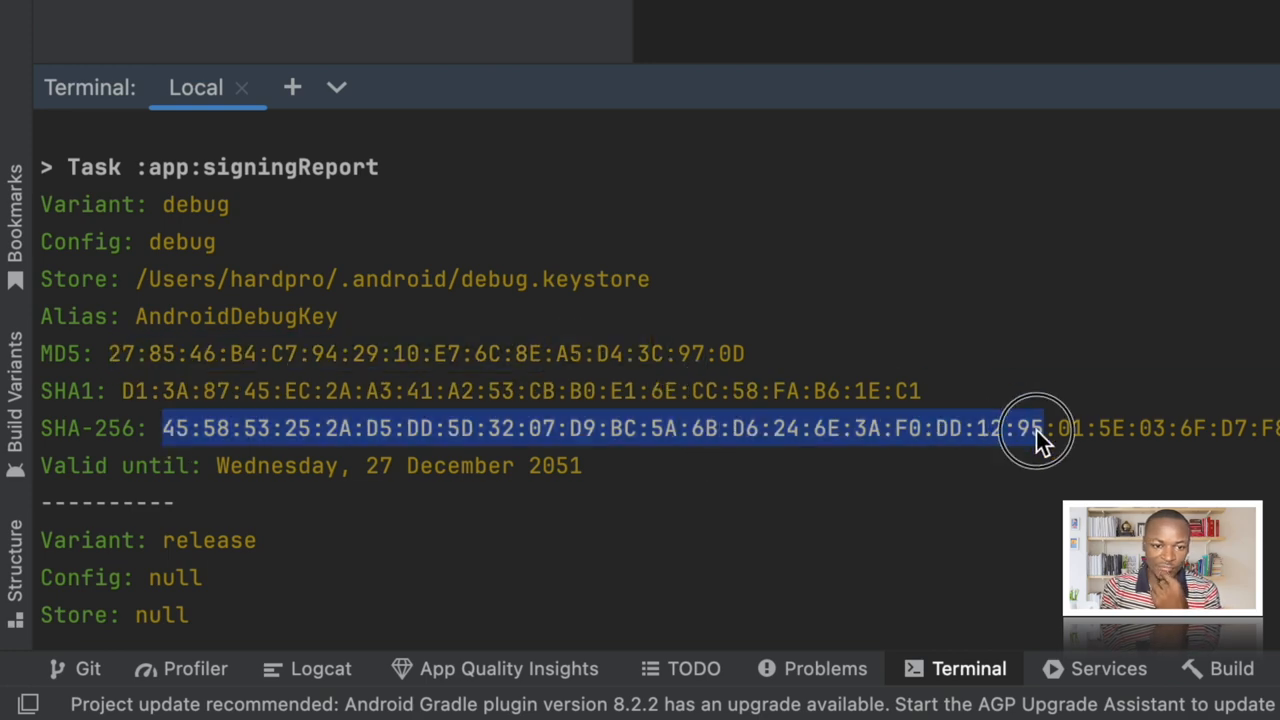
scroll(down, 3)
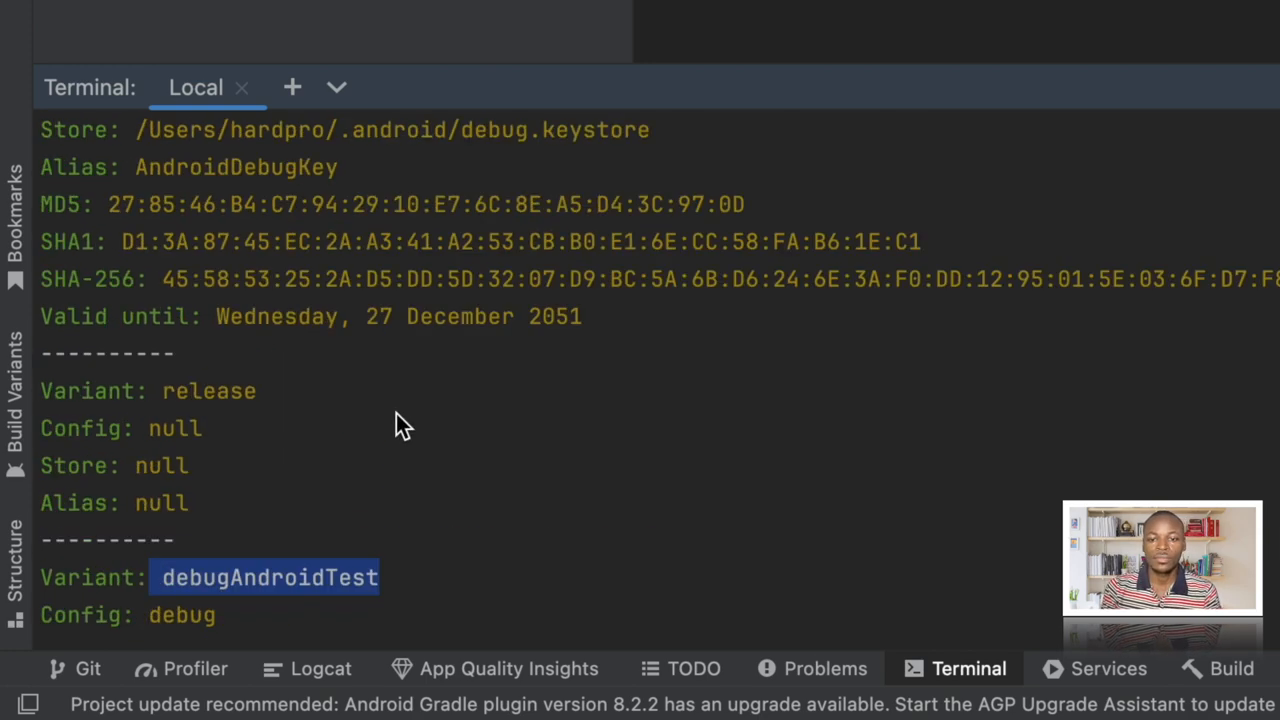
double_click(208, 391)
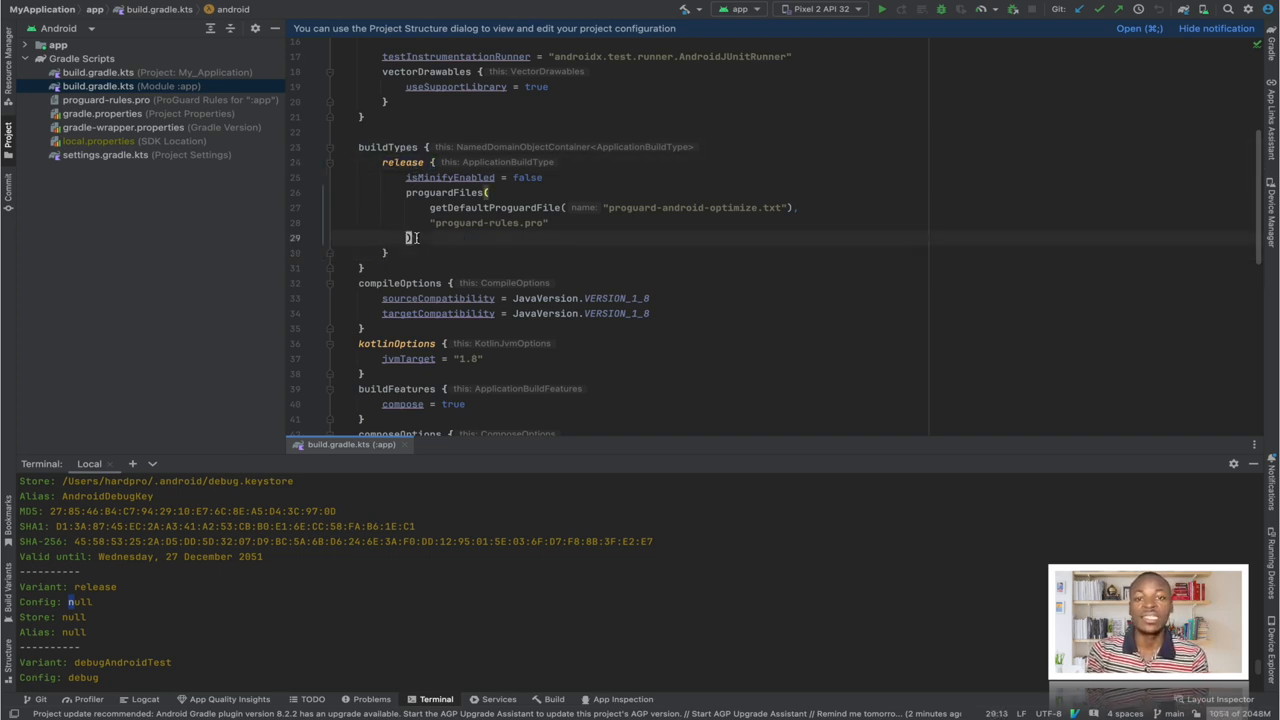
Add signingConfig = signingConfigs.getByName("debug") to the release block and sync.
text(sig)
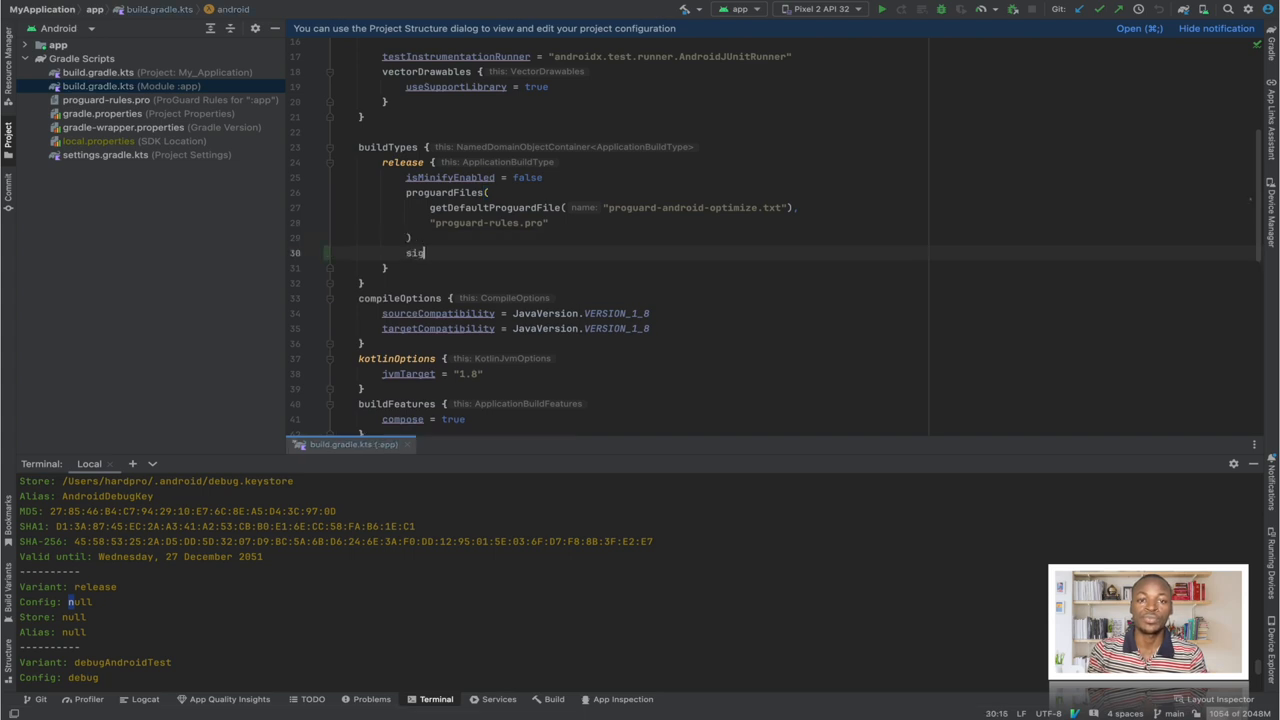
text(ningConfig =)
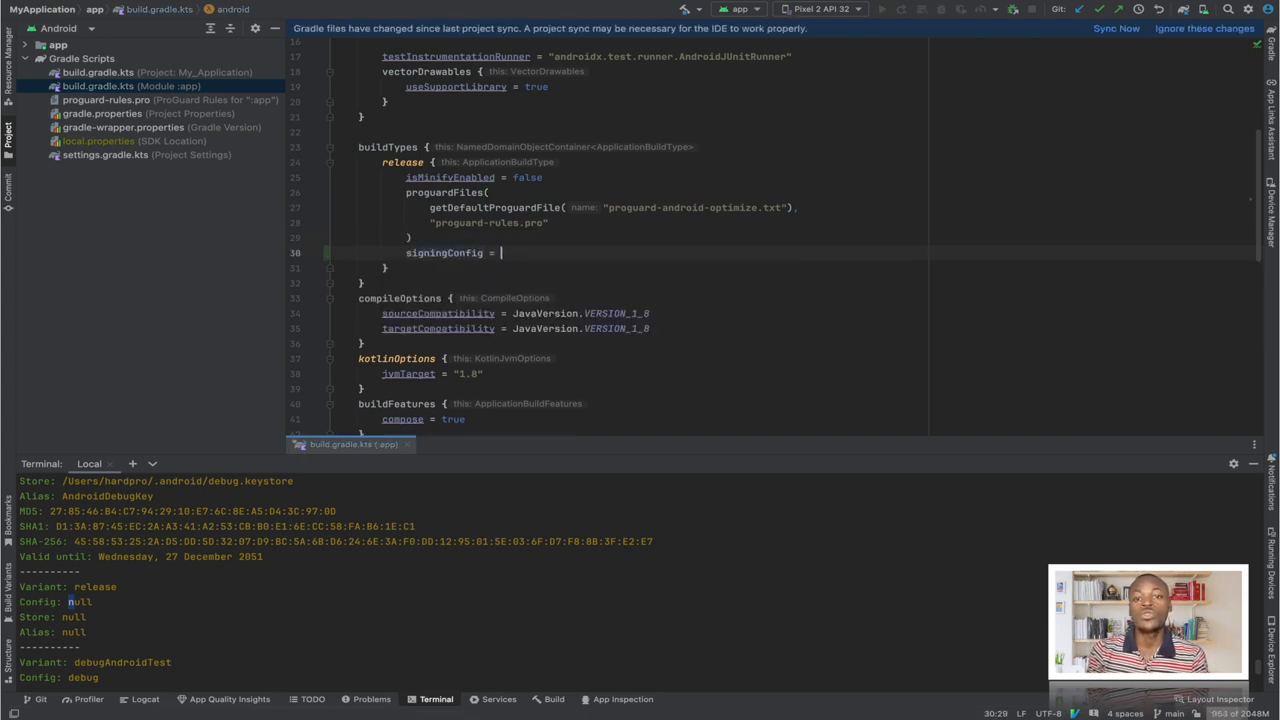
text(signingConfigs.)
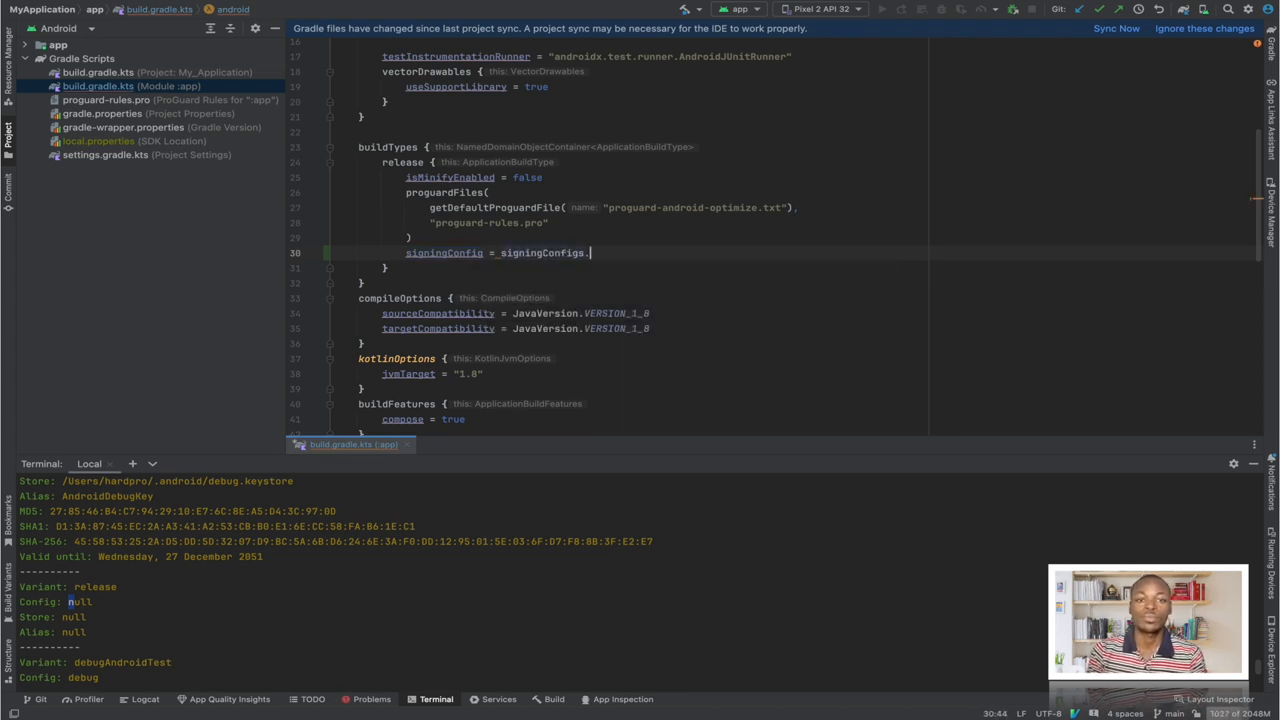
text(getByName())
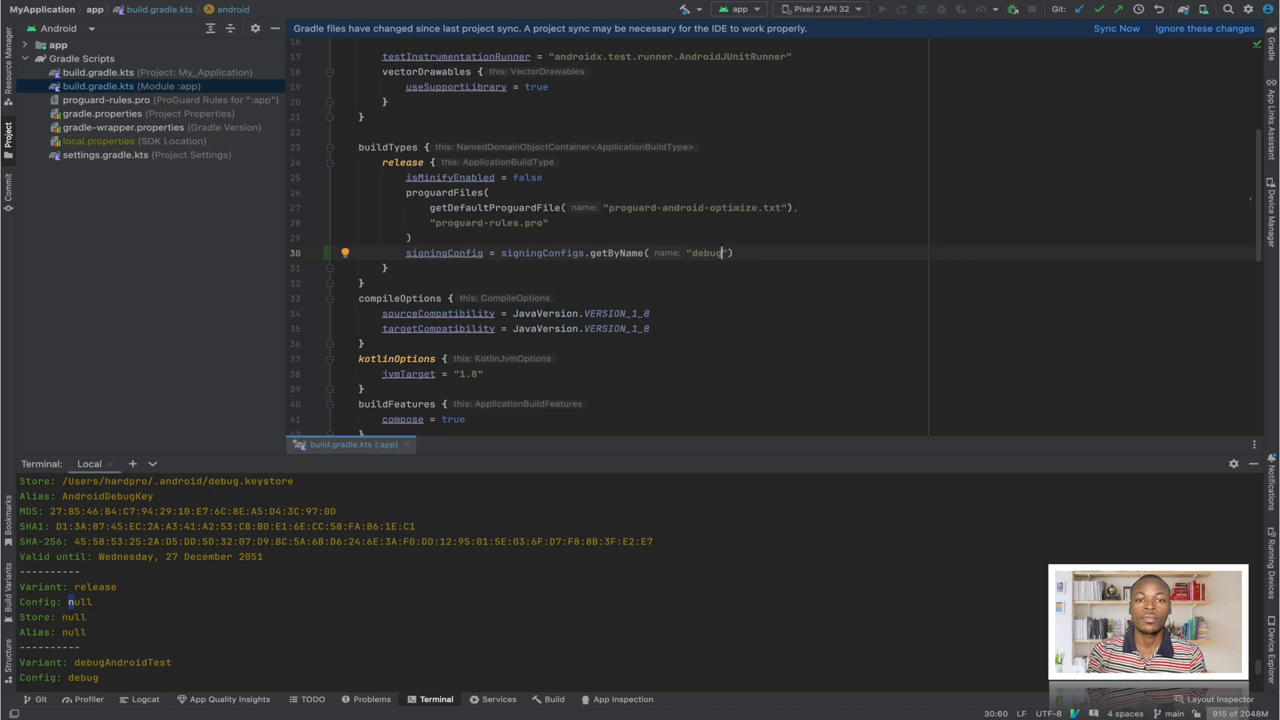
mouse_move(1005, 183)
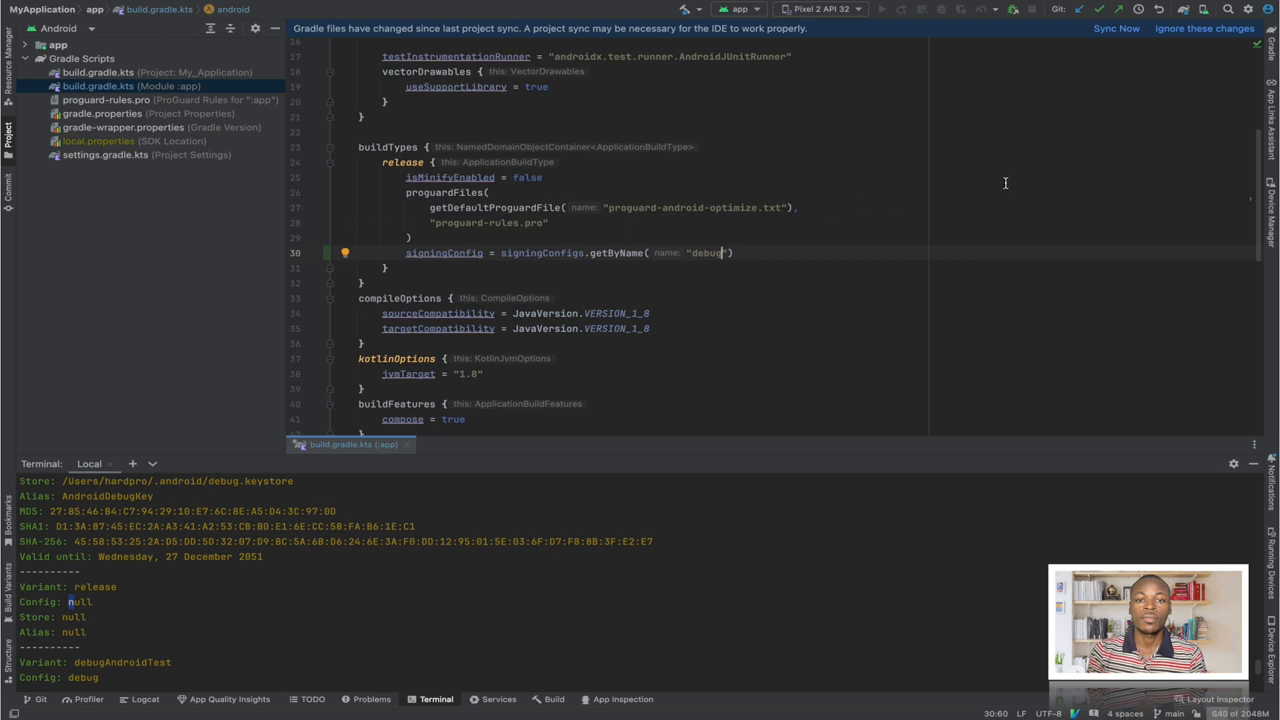
click(1116, 28)
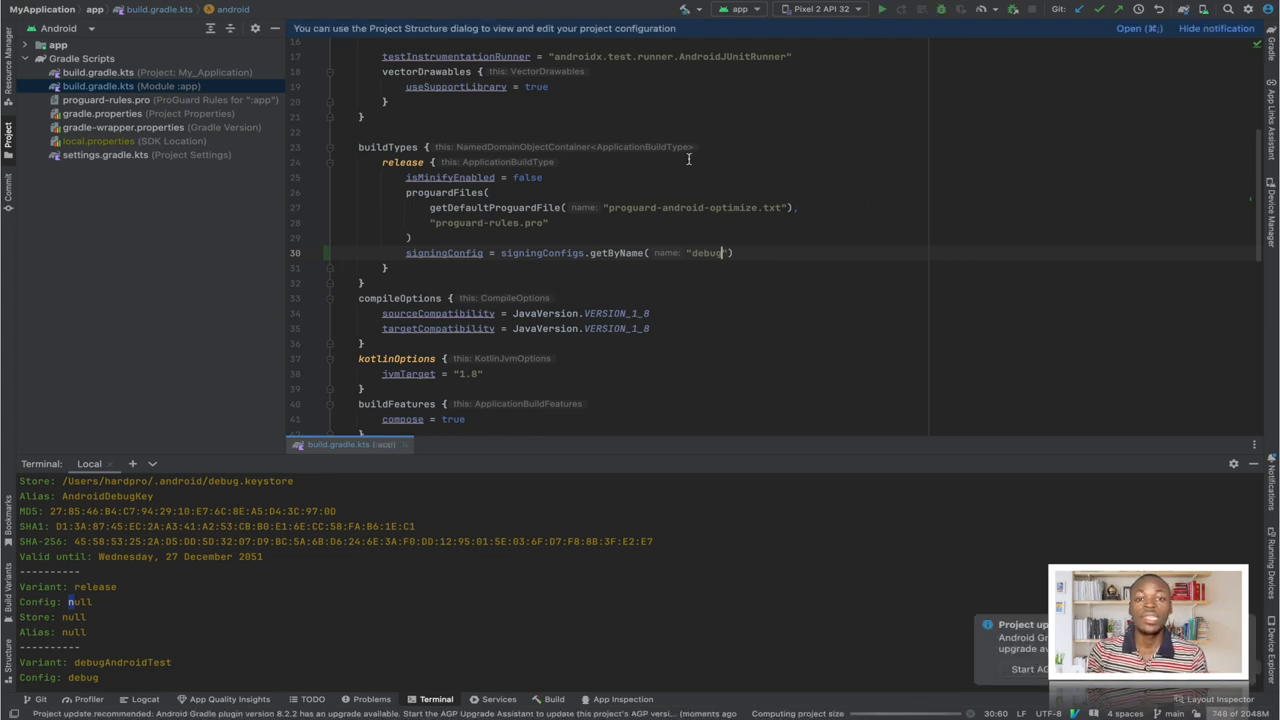
mouse_move(894, 318)
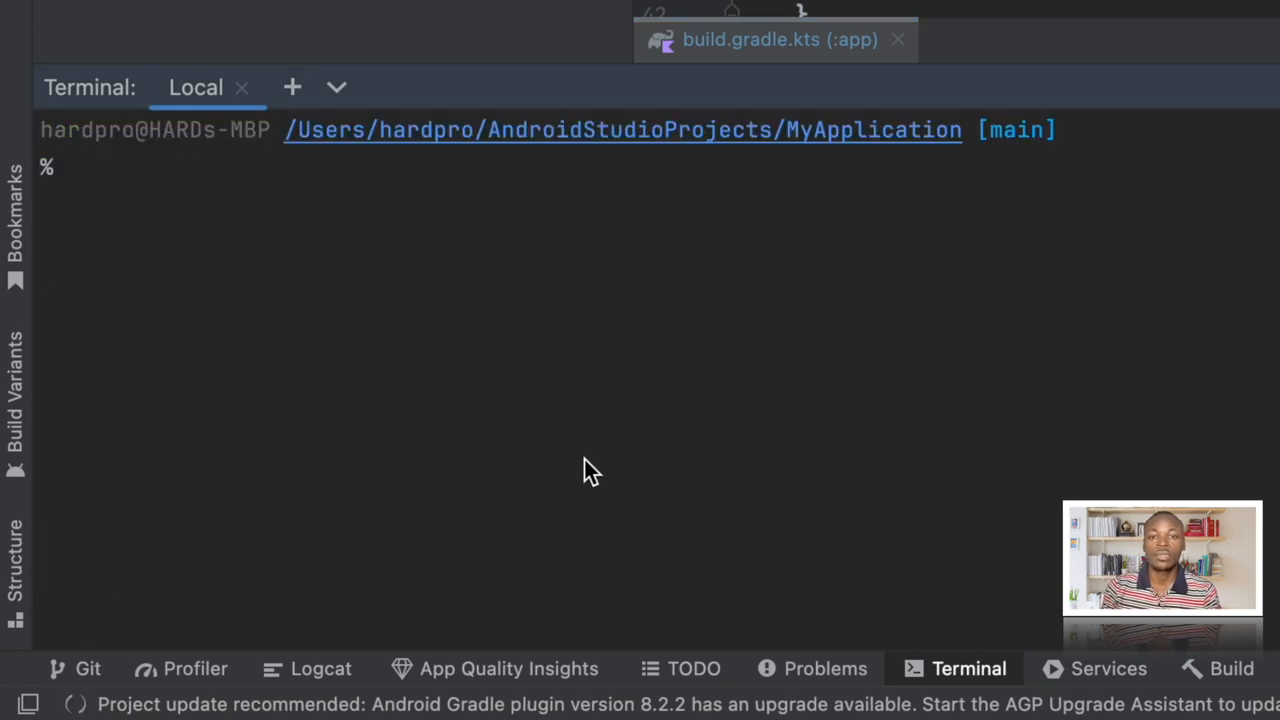
text(./gr)
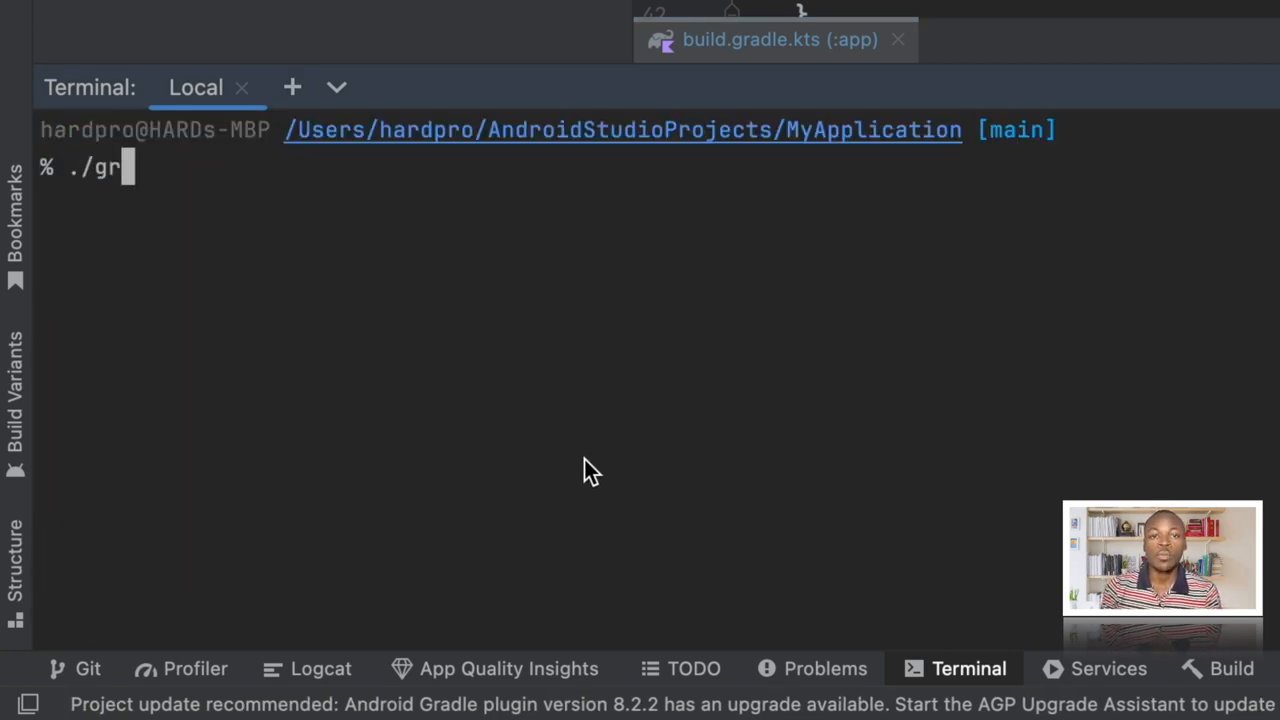
text(adlew sign)
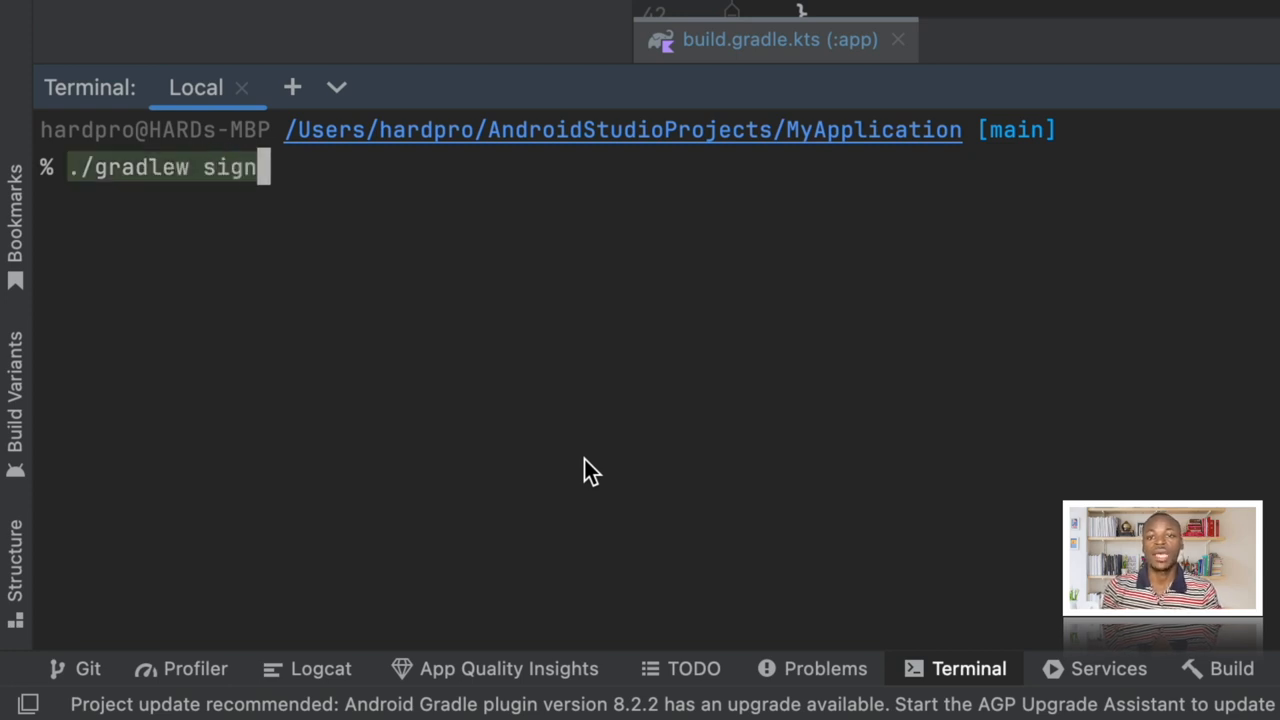
text(ingReport)
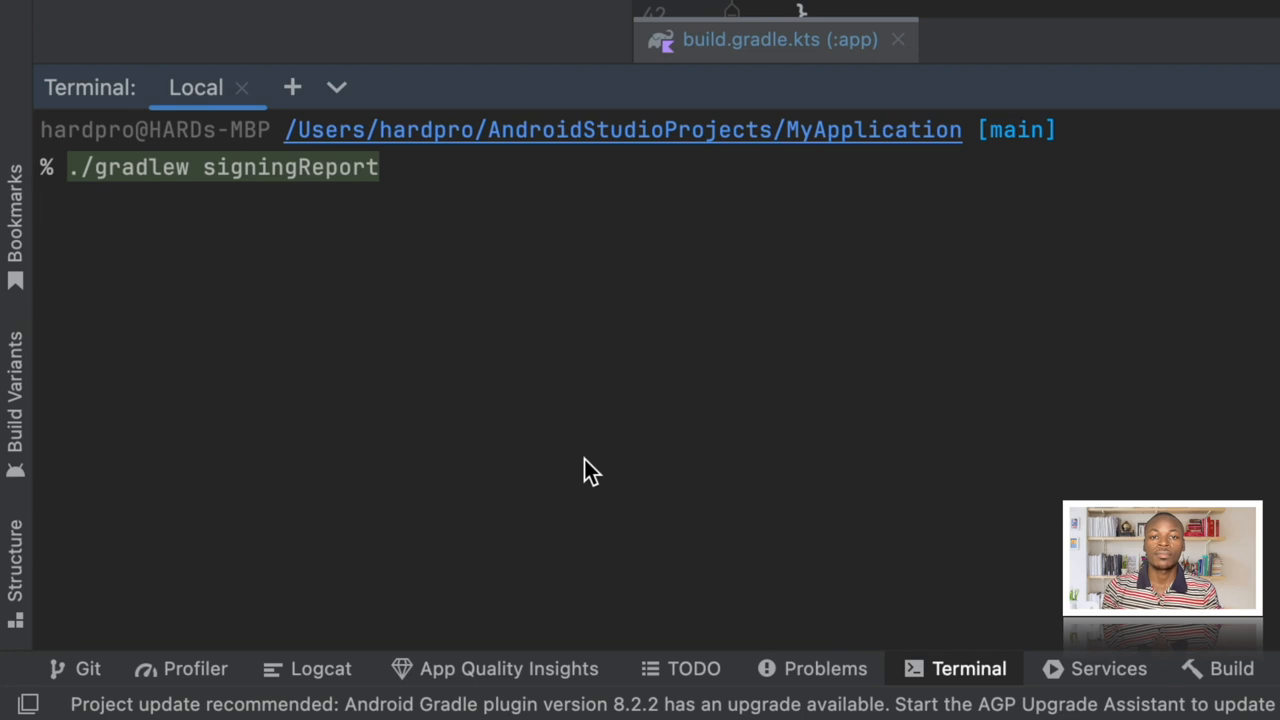
key(Enter)
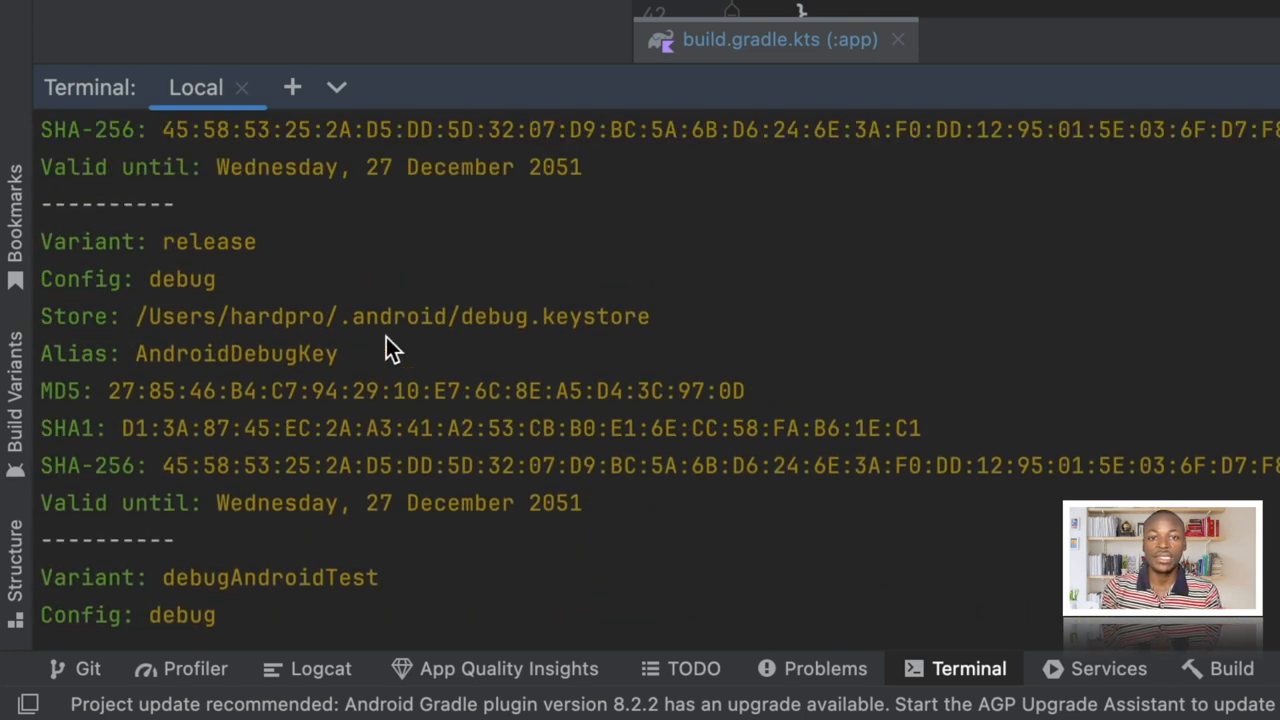
double_click(208, 241)
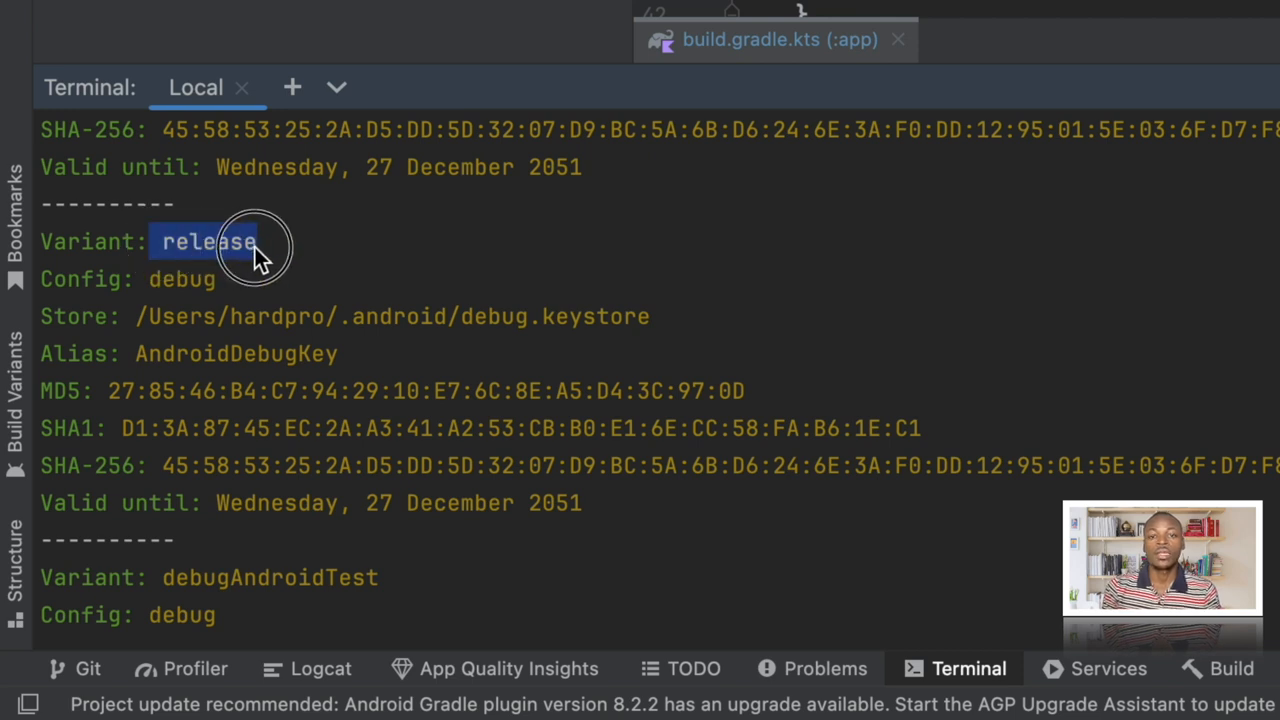
mouse_move(155, 290)
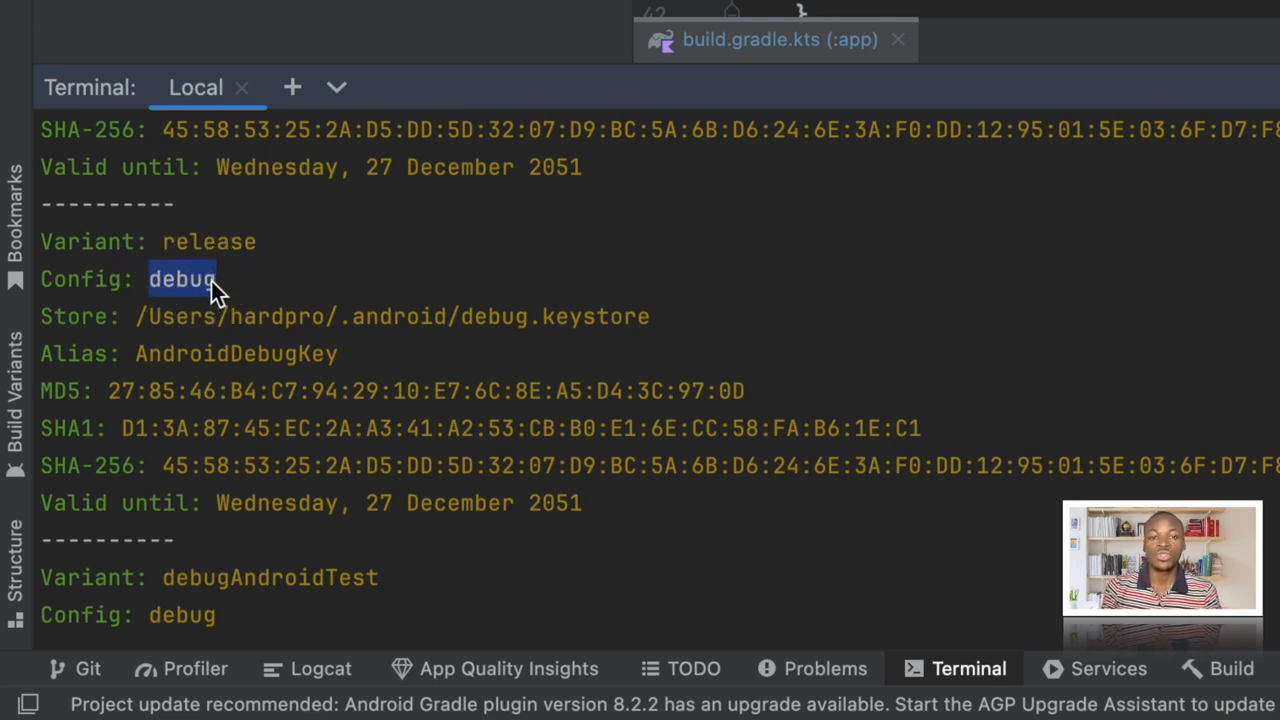
mouse_move(470, 425)
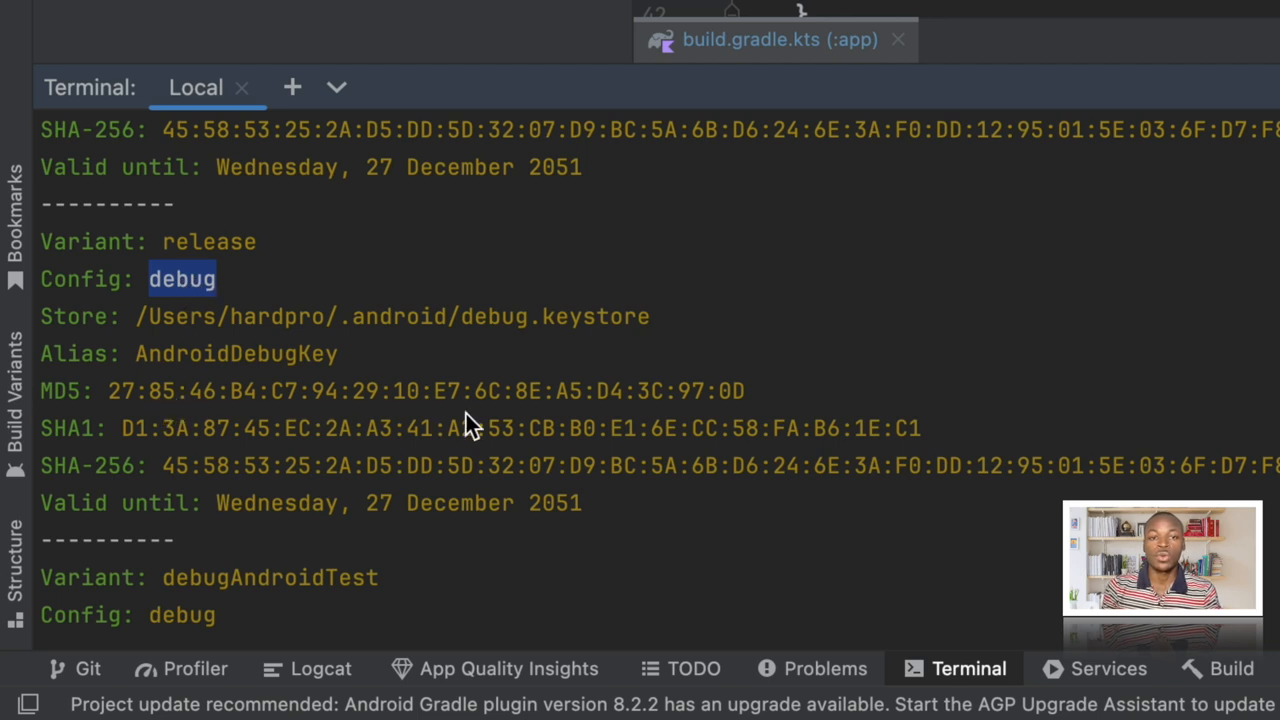
scroll(down, 3)
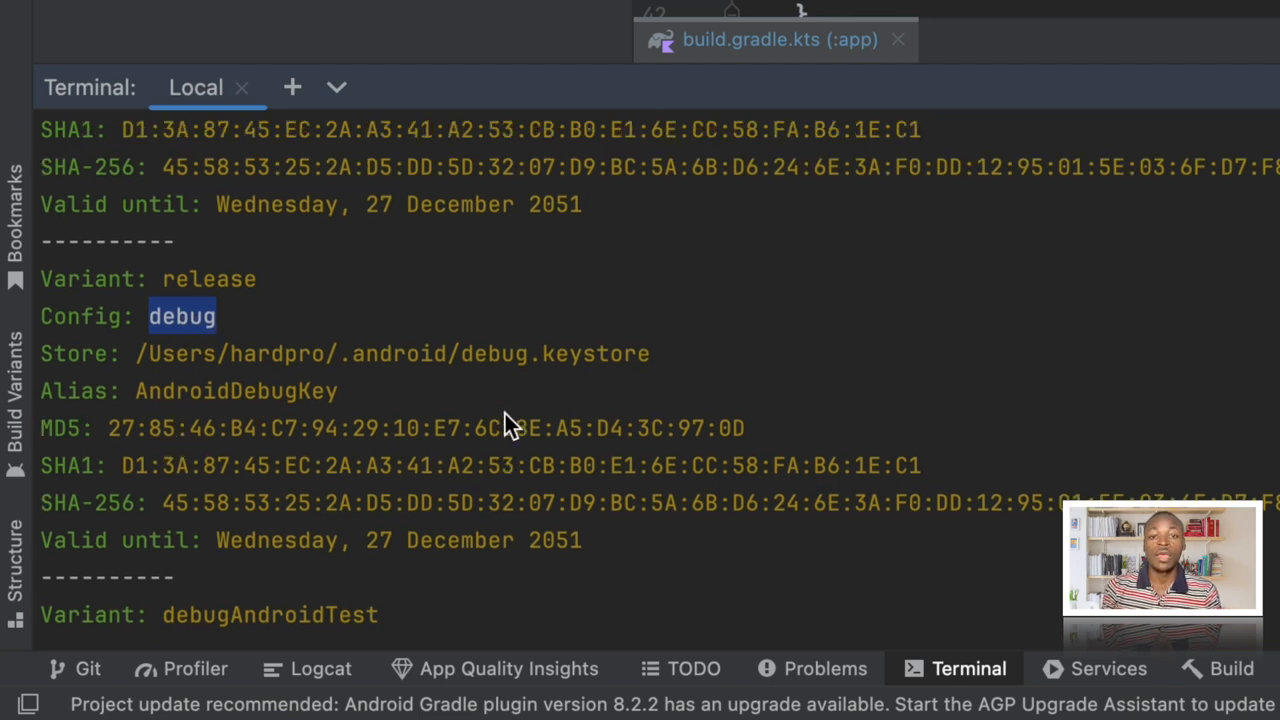
scroll(down, 3)
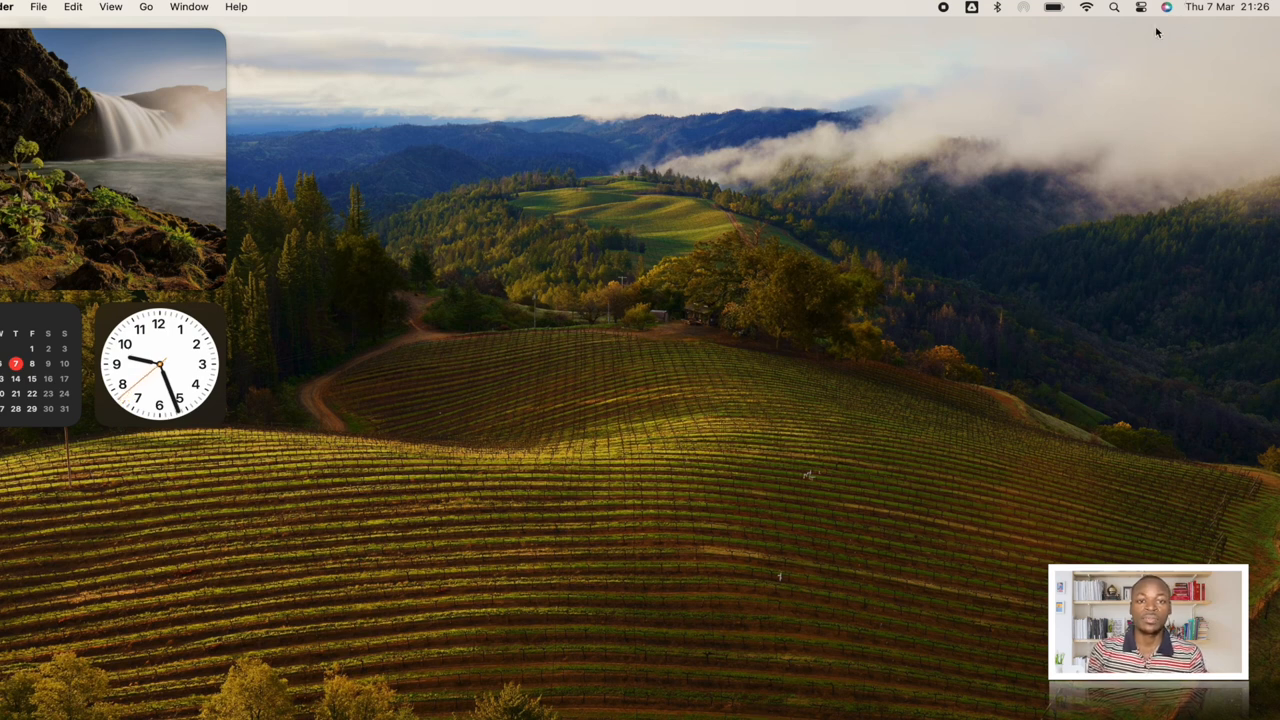
Launch the Terminal app from the desktop menu bar.
click(1114, 7)
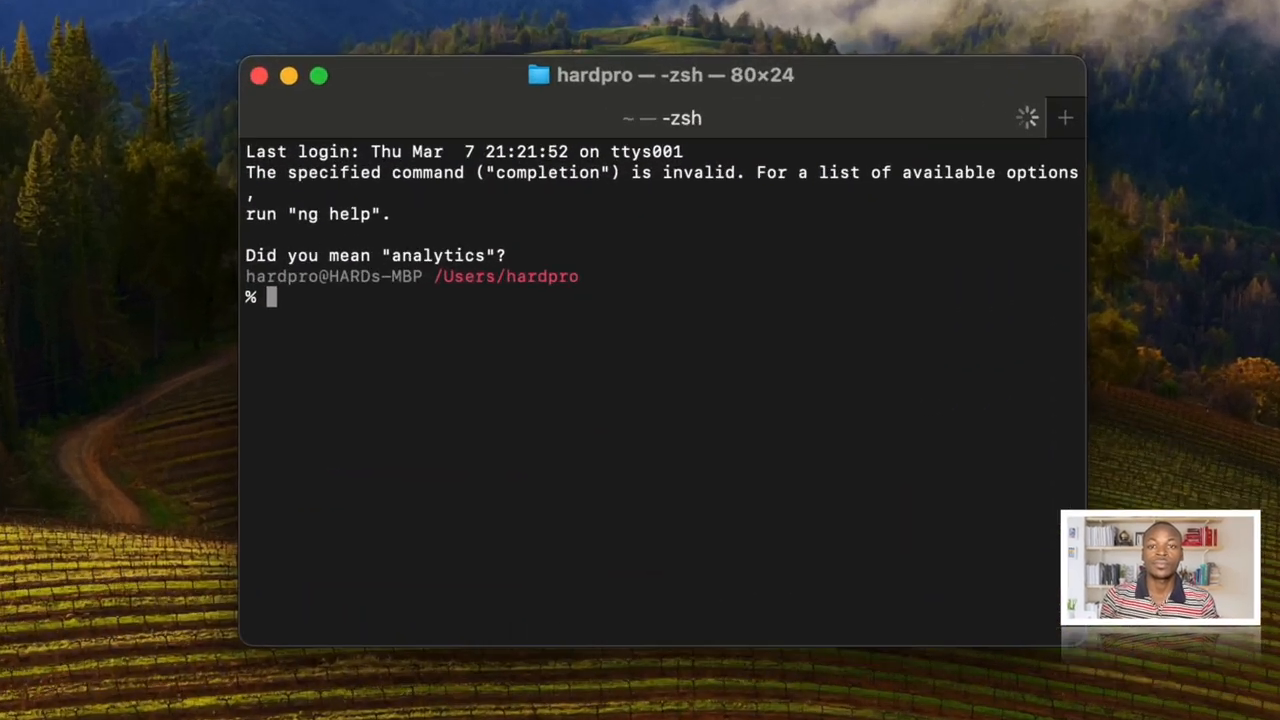
Clear Terminal and run 'cd ./AndroidStudioProjects/MyApplication && ./gradlew signingReport'.
text(cle)
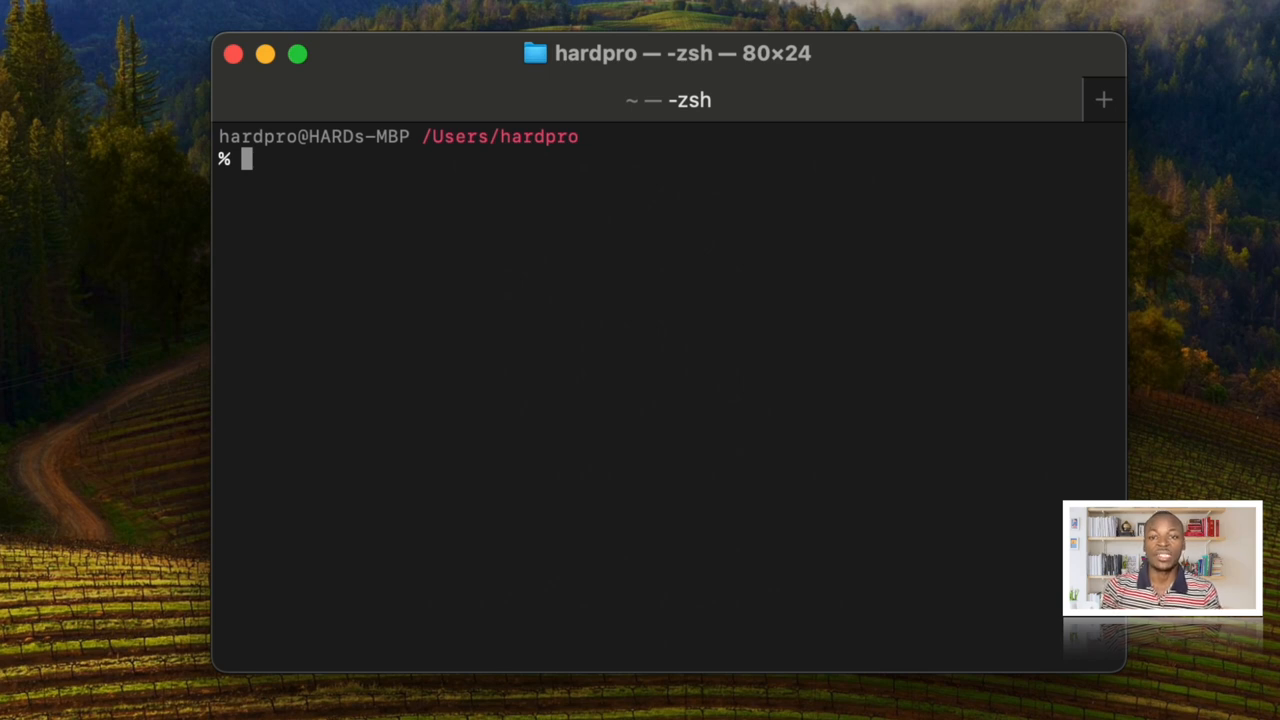
text(cd ./A)
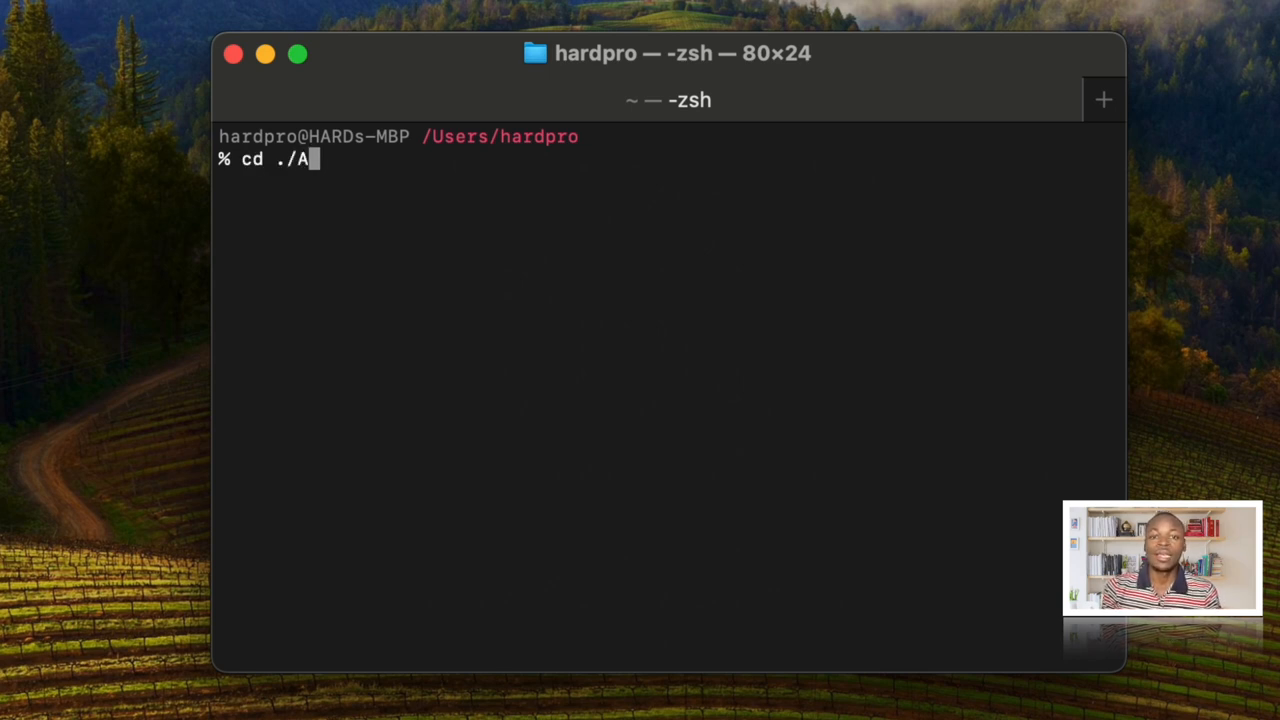
text(ndroidStudioProjects/MyApplication/)
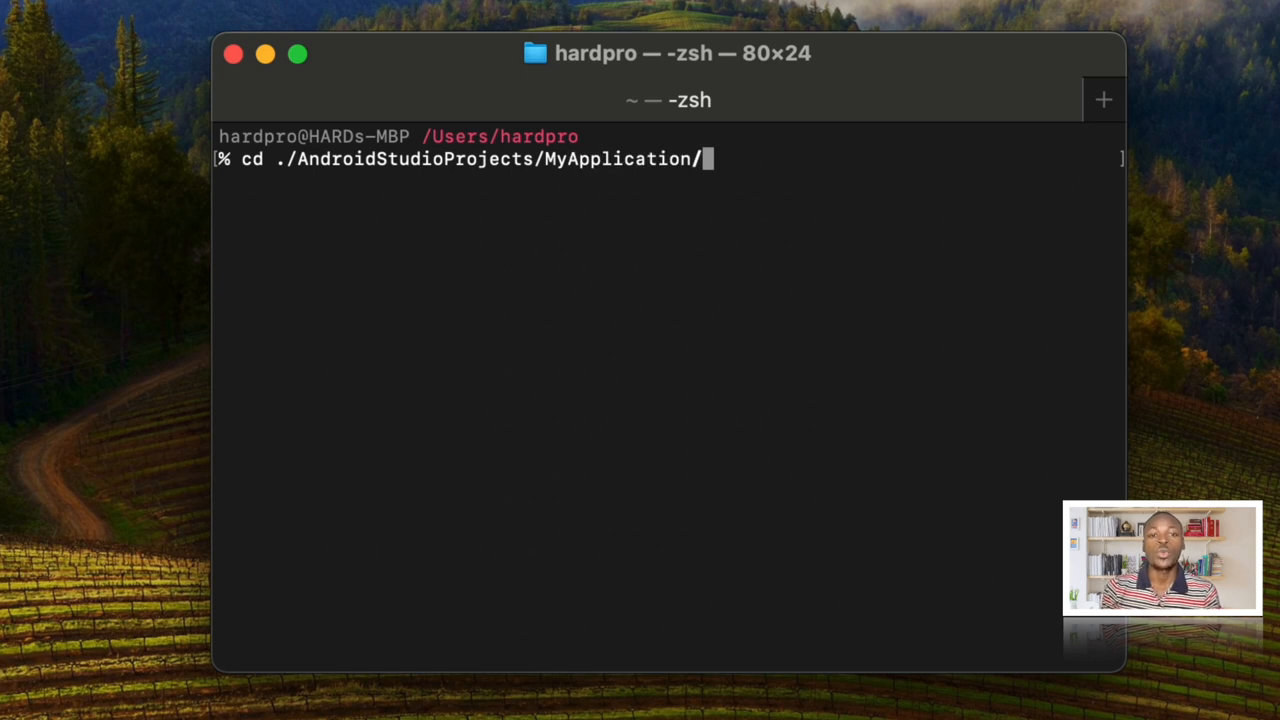
text(&&)
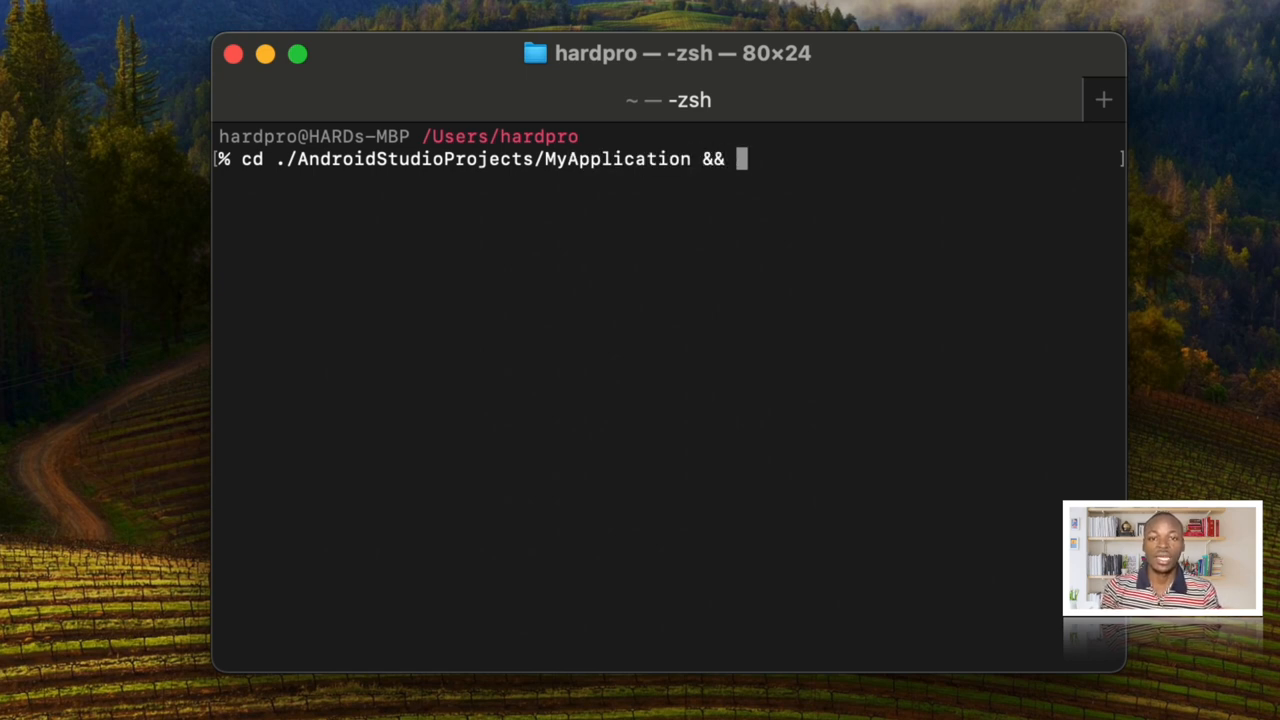
text(./grad)
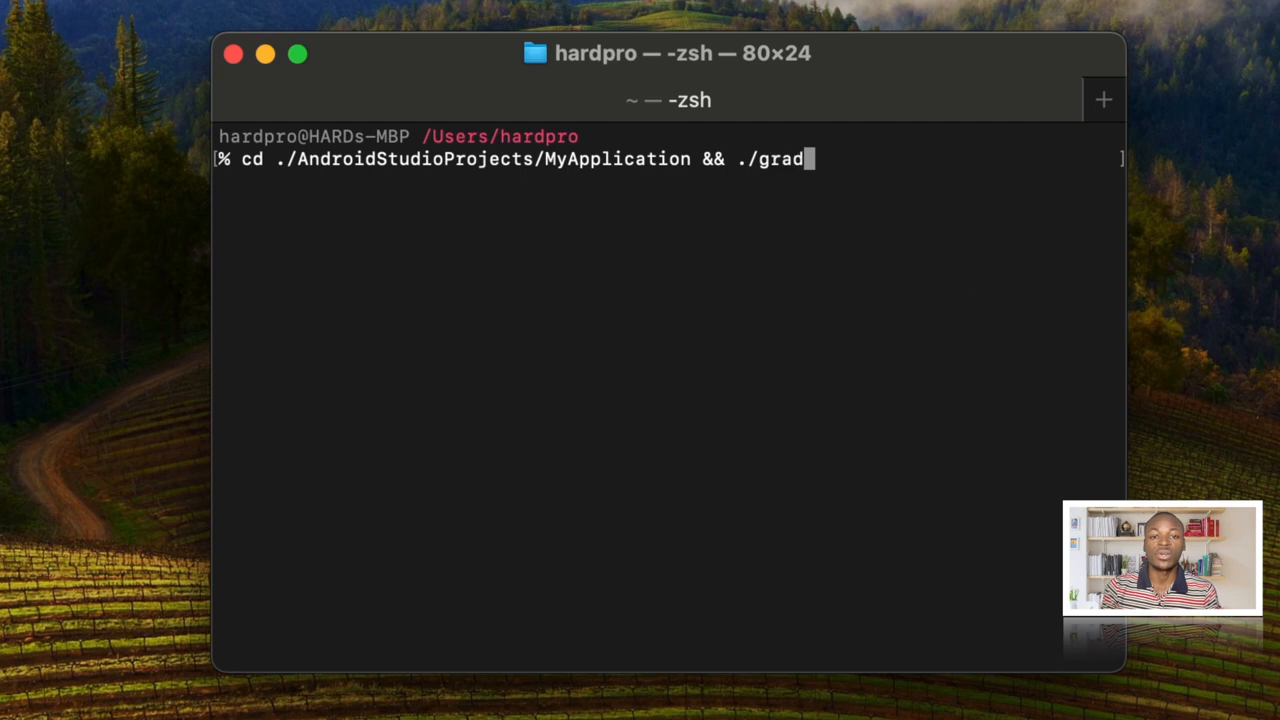
text(lew sign)
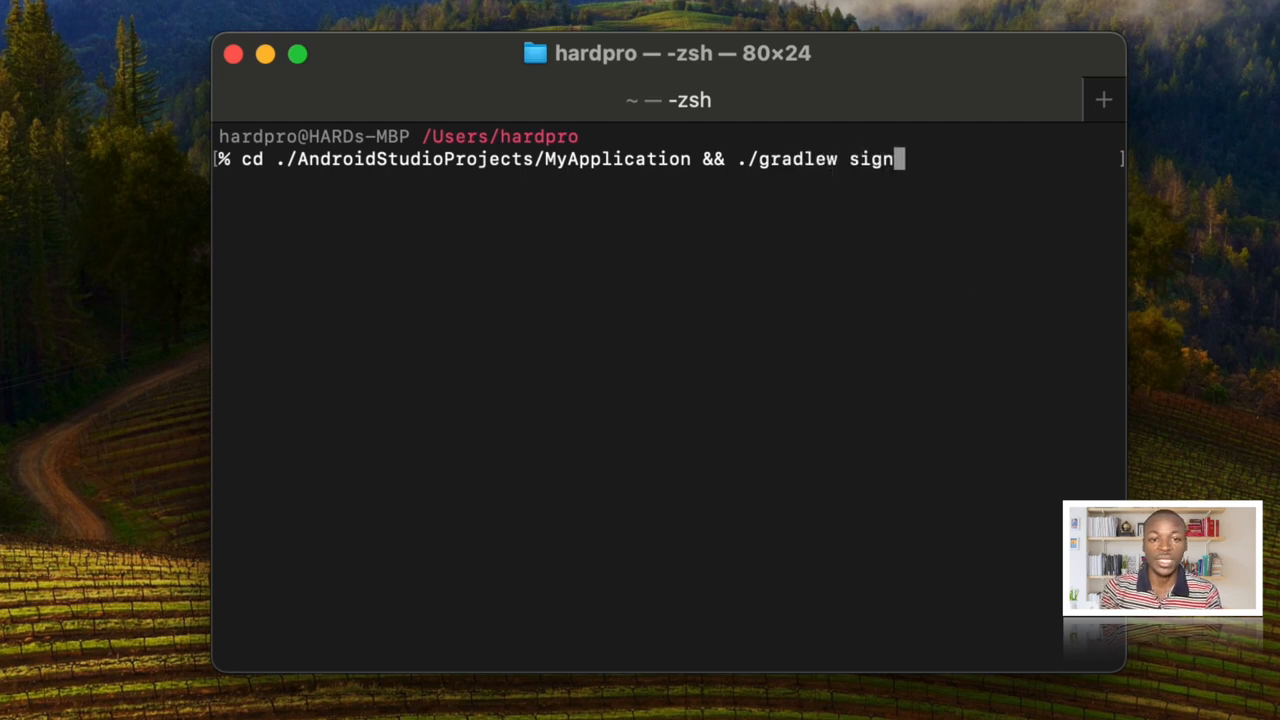
text(ingRep)
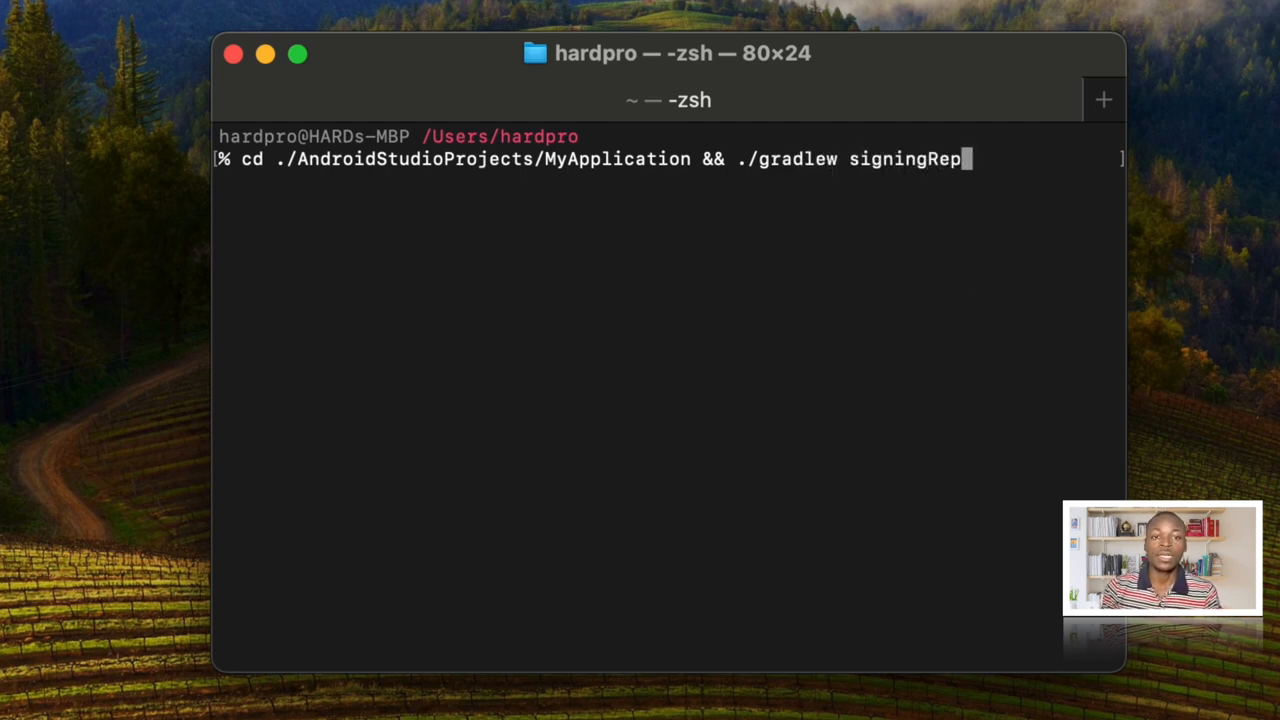
text(ort)
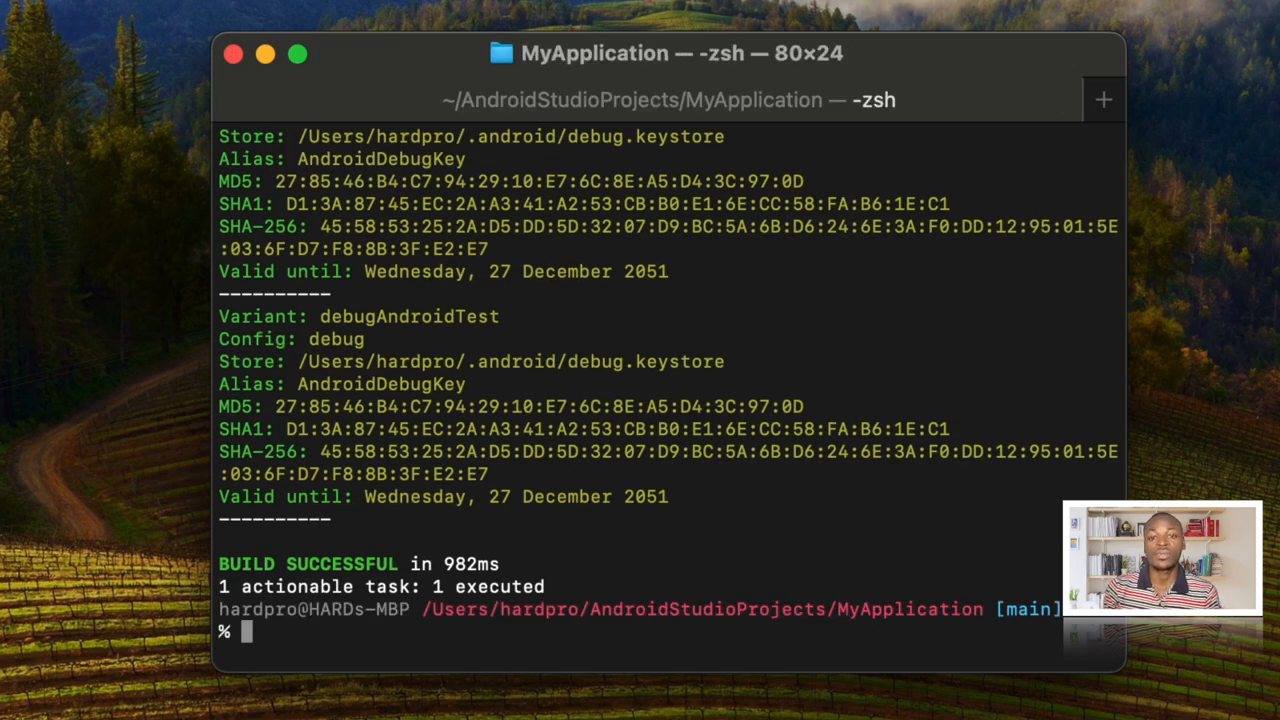
mouse_move(592, 305)
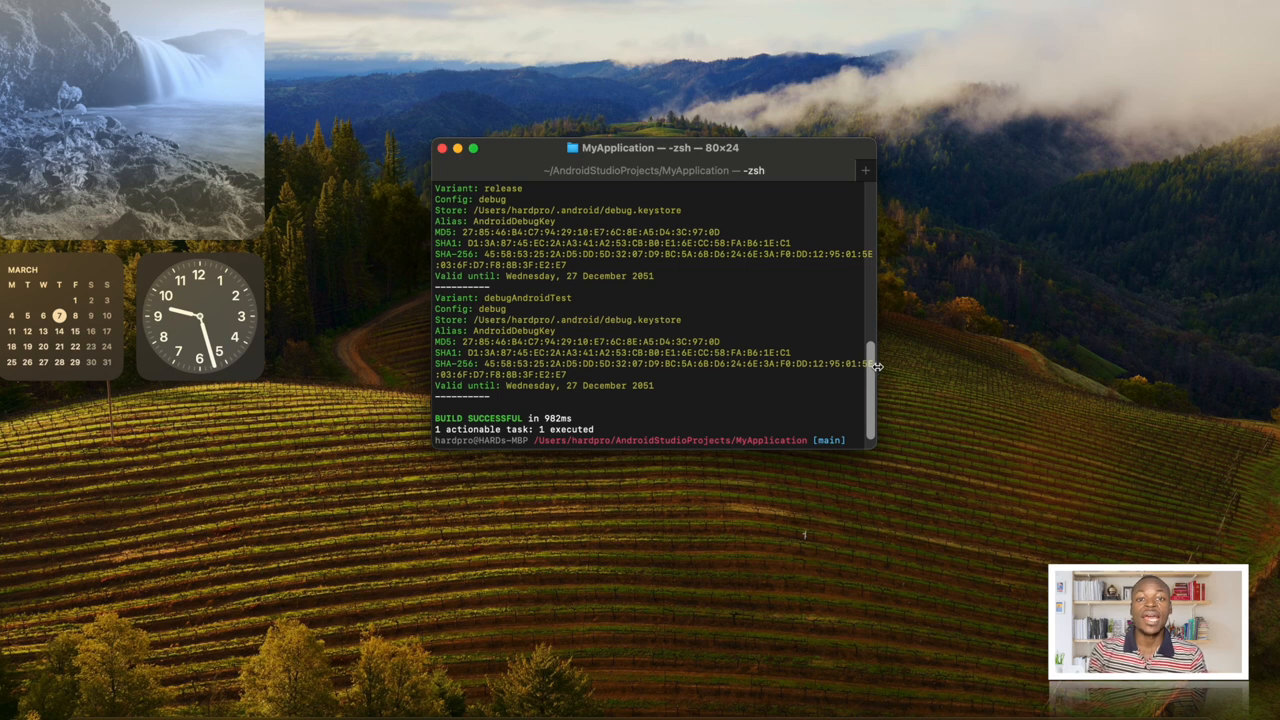
Widen the Terminal window to 111 columns so SHA-256 keys fit on one line.
drag(873, 375, 1043, 375)
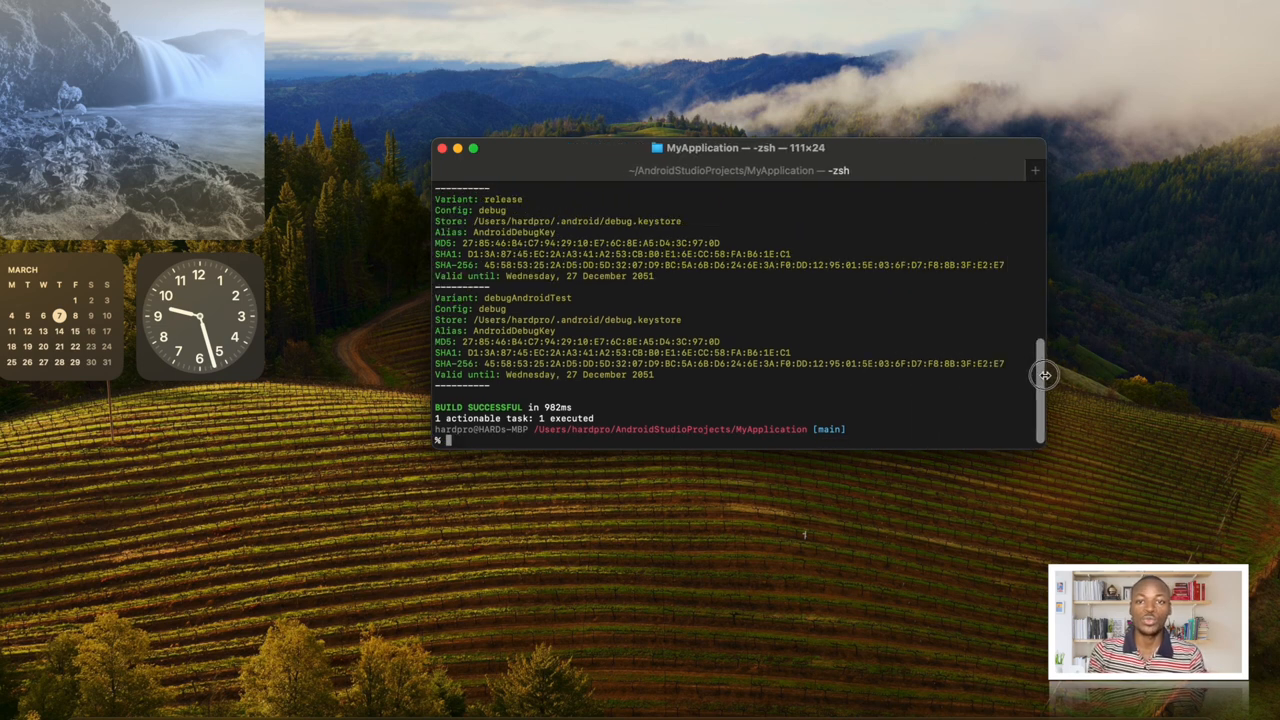
mouse_move(771, 298)
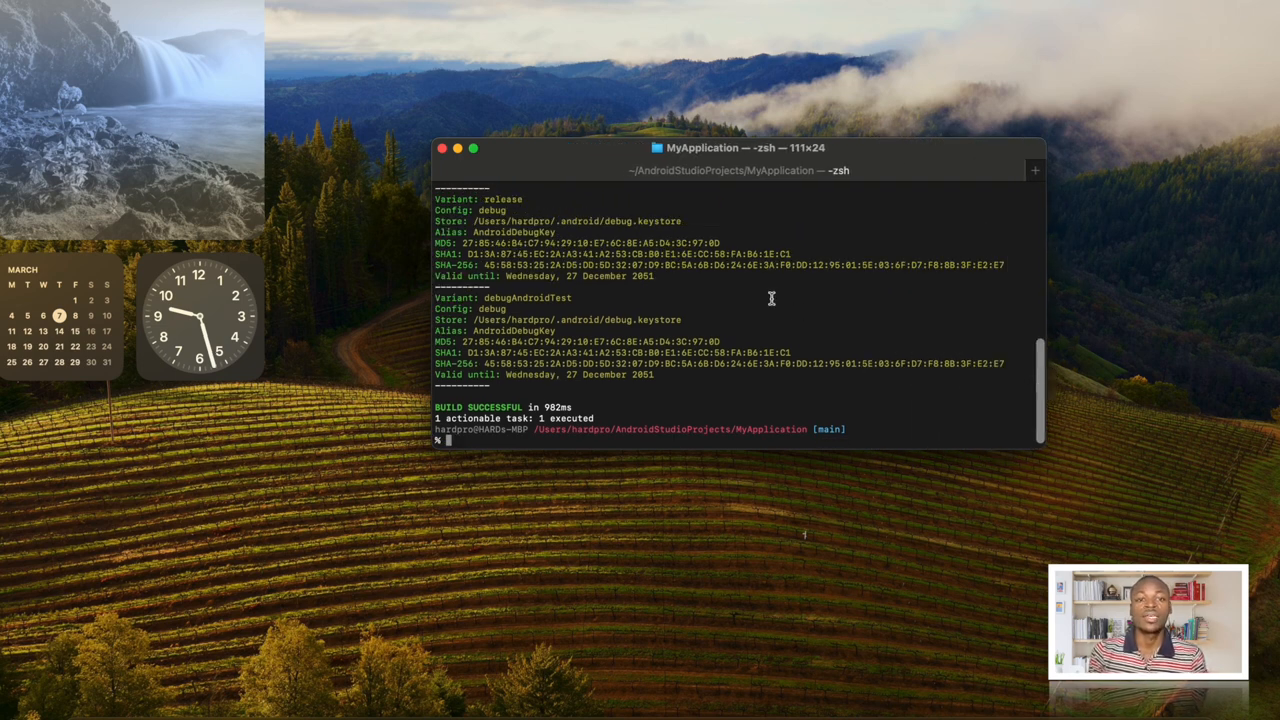